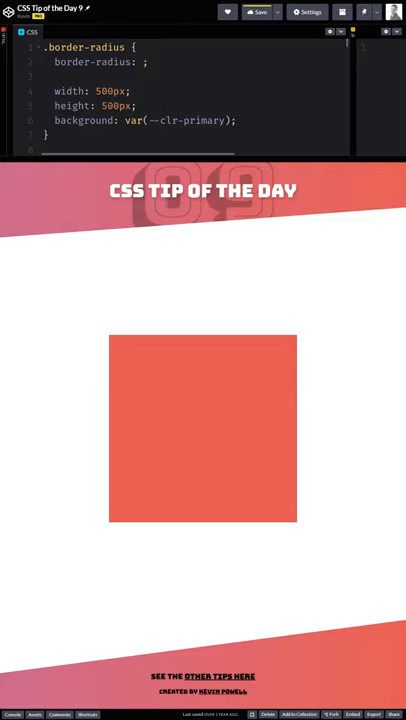
pyautogui.write('50%')
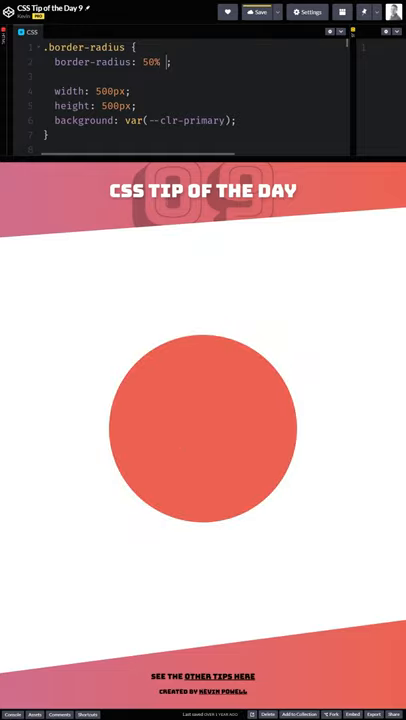
pyautogui.write('25%')
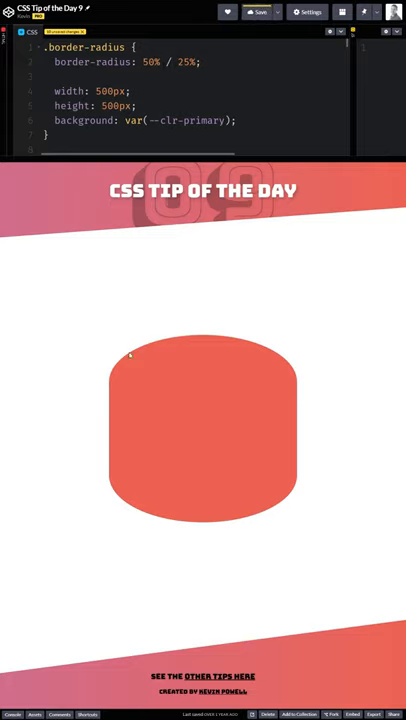
pyautogui.moveTo(230, 377)
pyautogui.write('10% ')
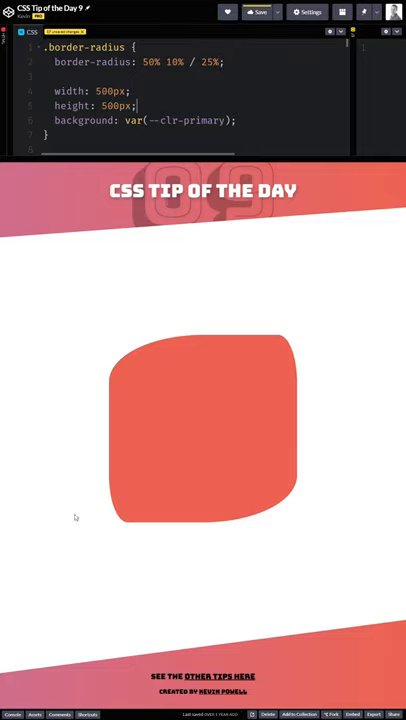
pyautogui.moveTo(323, 421)
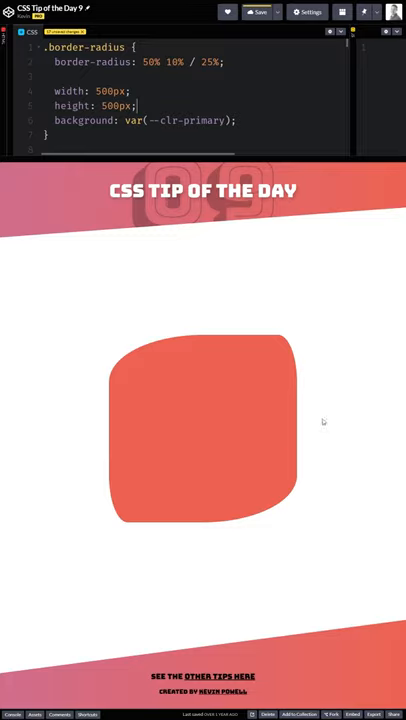